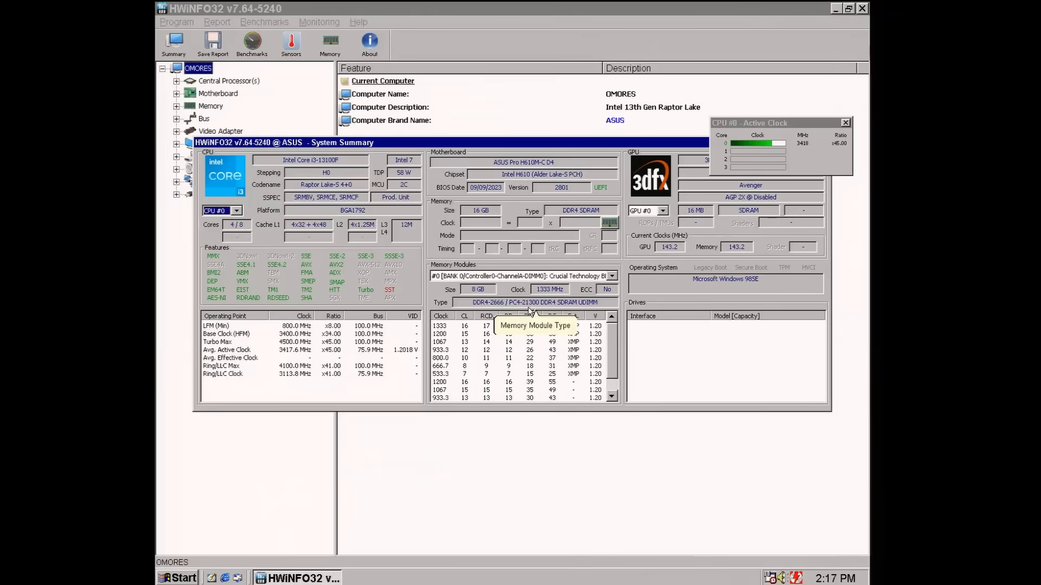
{"action": "mouse_move", "coordinate": [853, 132]}
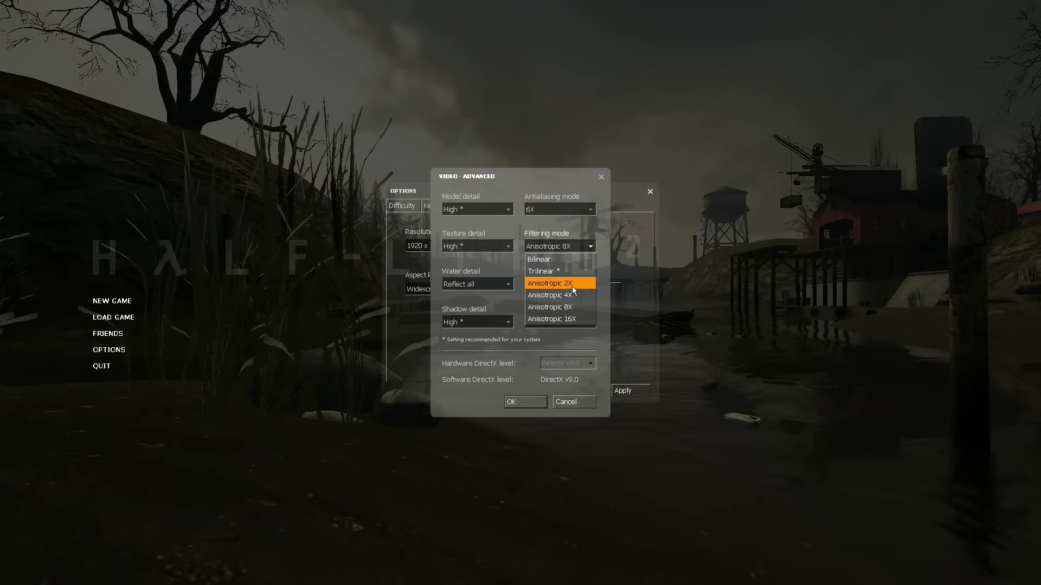
- Set Half-Life 2 texture filtering to Anisotropic 2X, then scroll the PRIME Z790-P WIFI page
{"action": "left_click", "coordinate": [552, 320]}
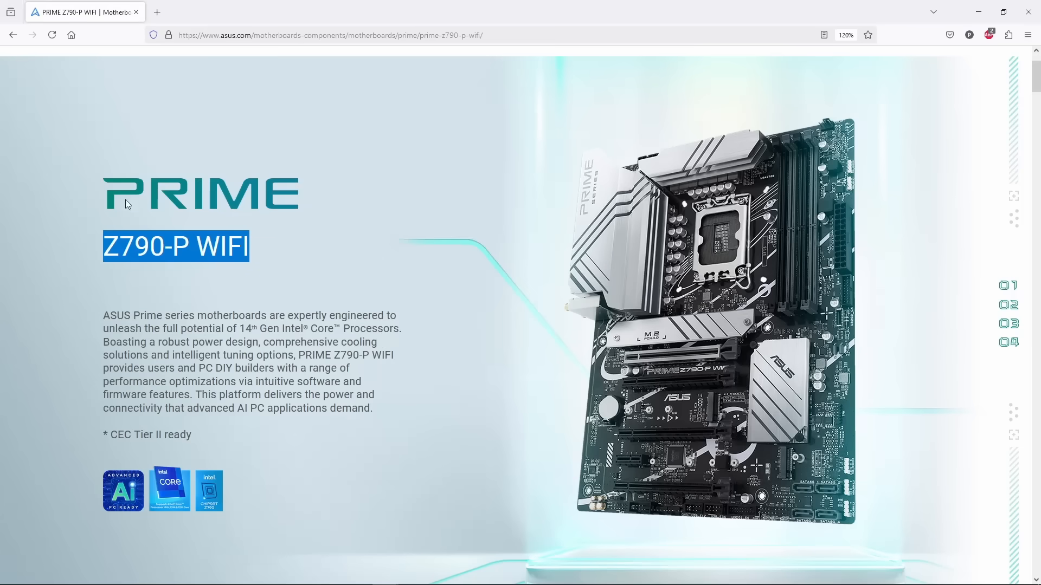
{"action": "left_click", "coordinate": [728, 229]}
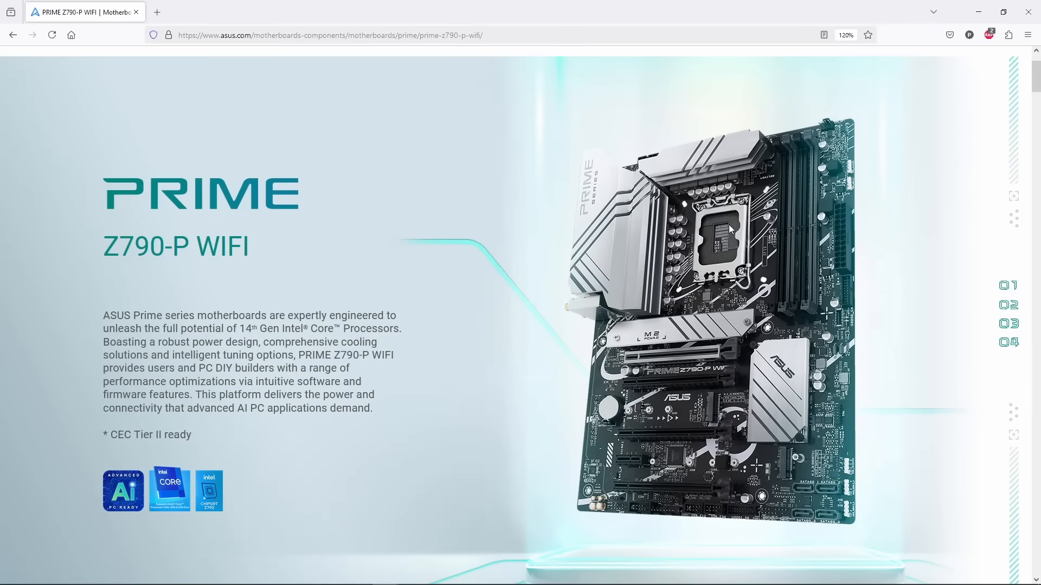
{"action": "scroll", "scroll_direction": "down", "scroll_amount": 3}
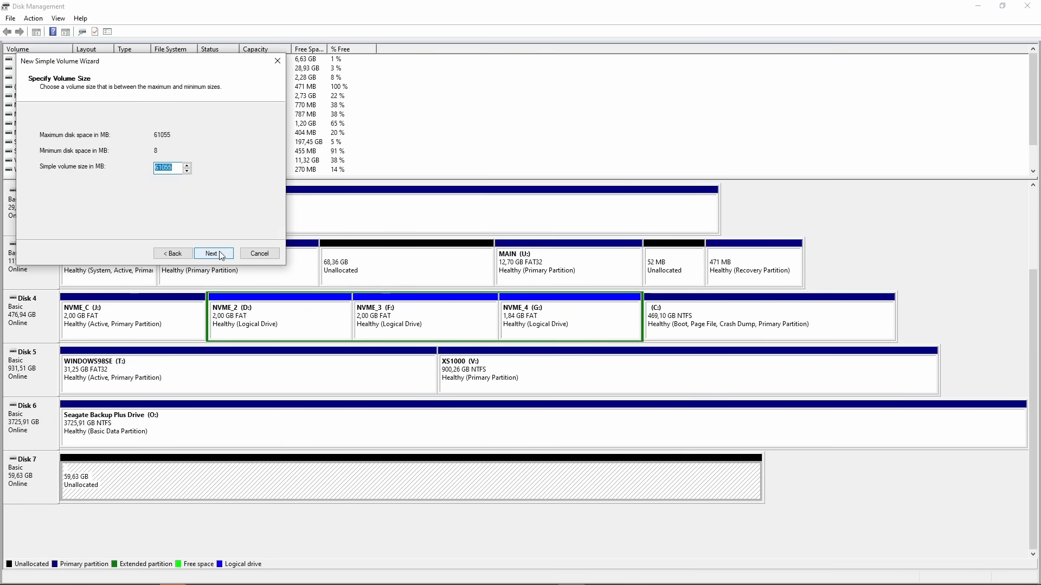
- Finish the FAT32 WINDOWS98SE partition, then set up volume N labelled '98 GAMES' on the remaining space
{"action": "left_click", "coordinate": [211, 253]}
{"action": "type", "text": "Windows98"}
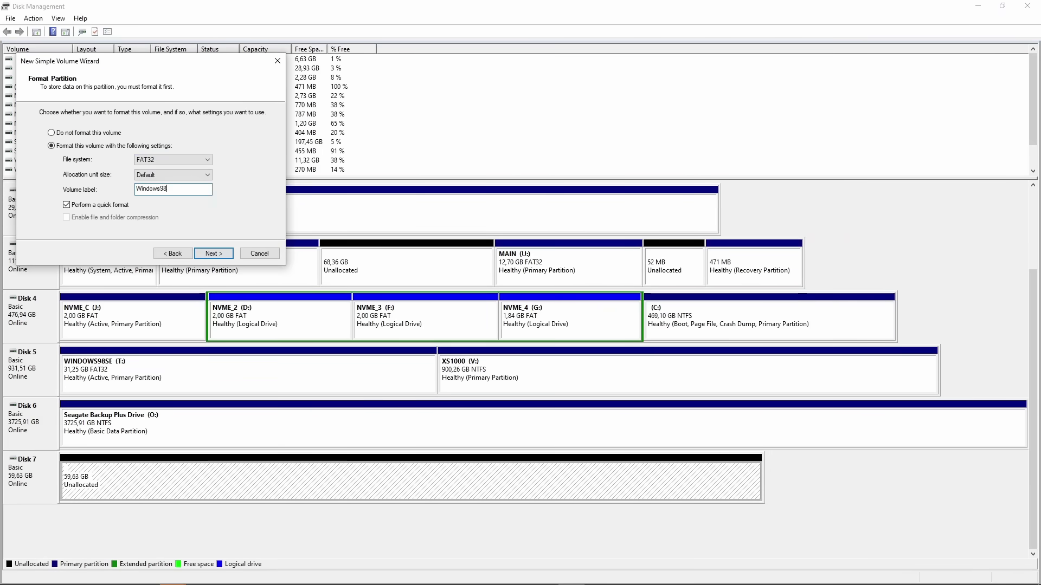
{"action": "left_click", "coordinate": [213, 253]}
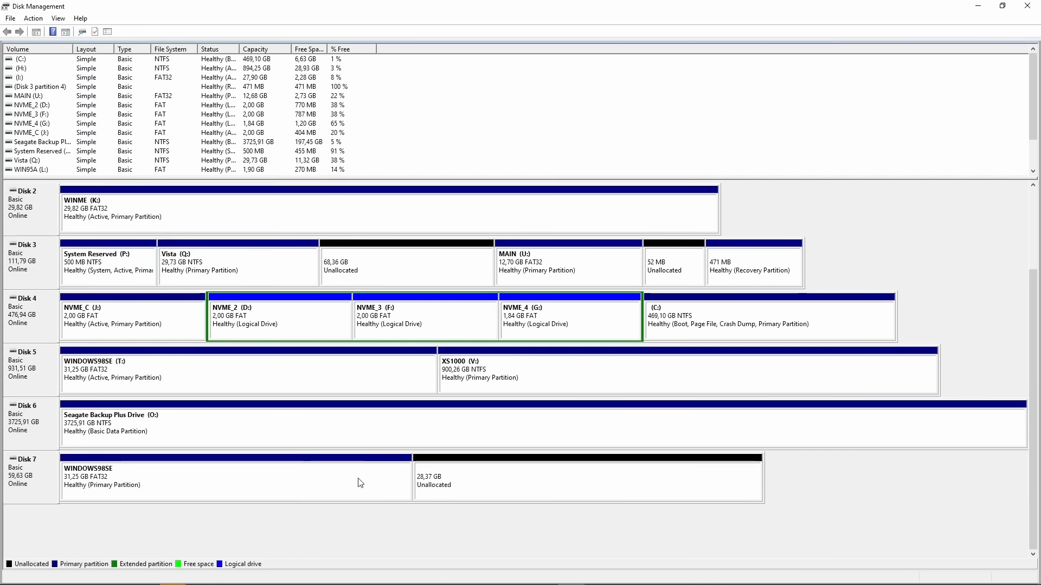
{"action": "left_click", "coordinate": [236, 480]}
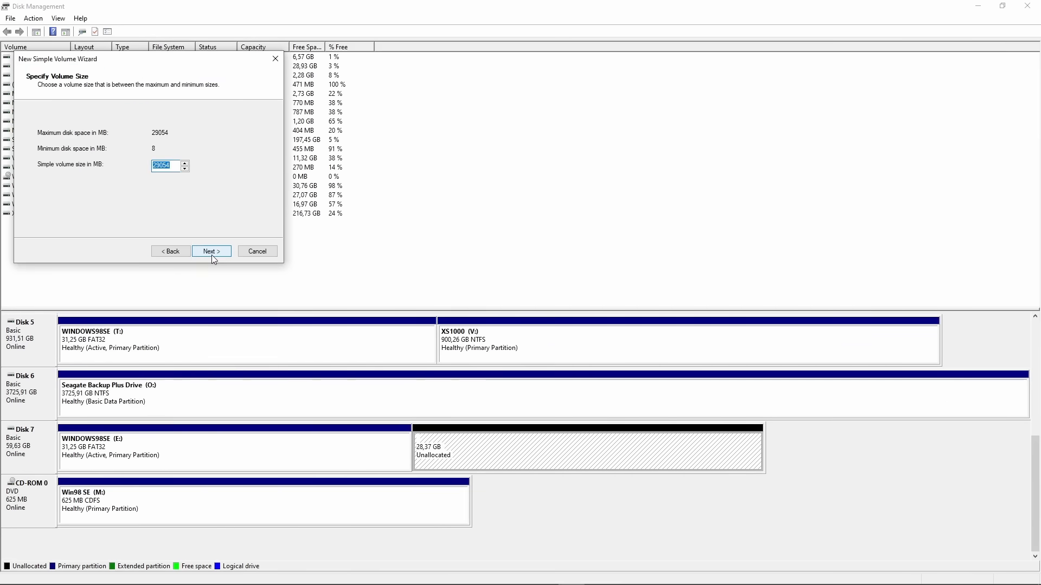
{"action": "left_click", "coordinate": [211, 251]}
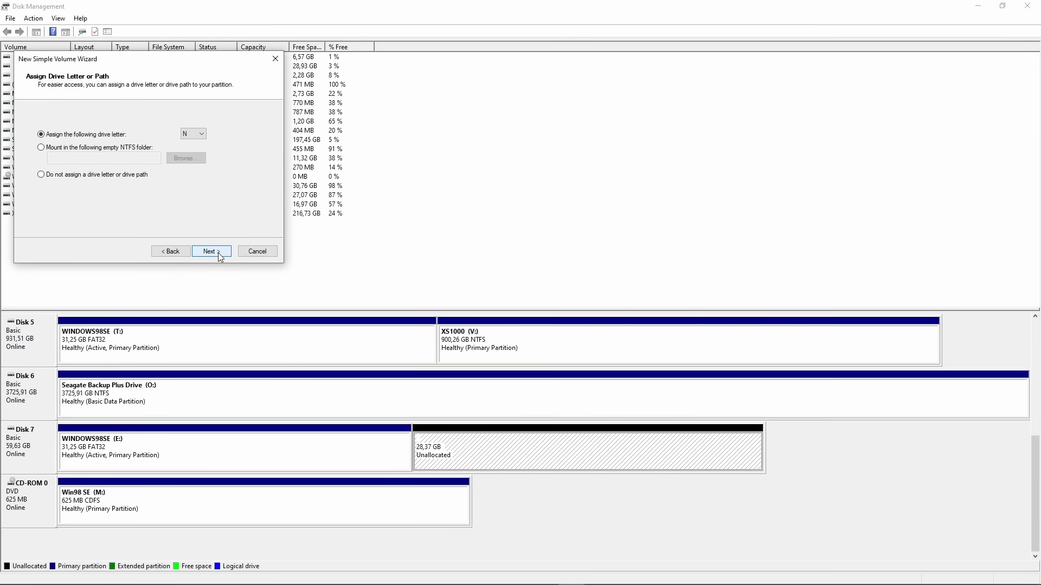
{"action": "left_click", "coordinate": [210, 251]}
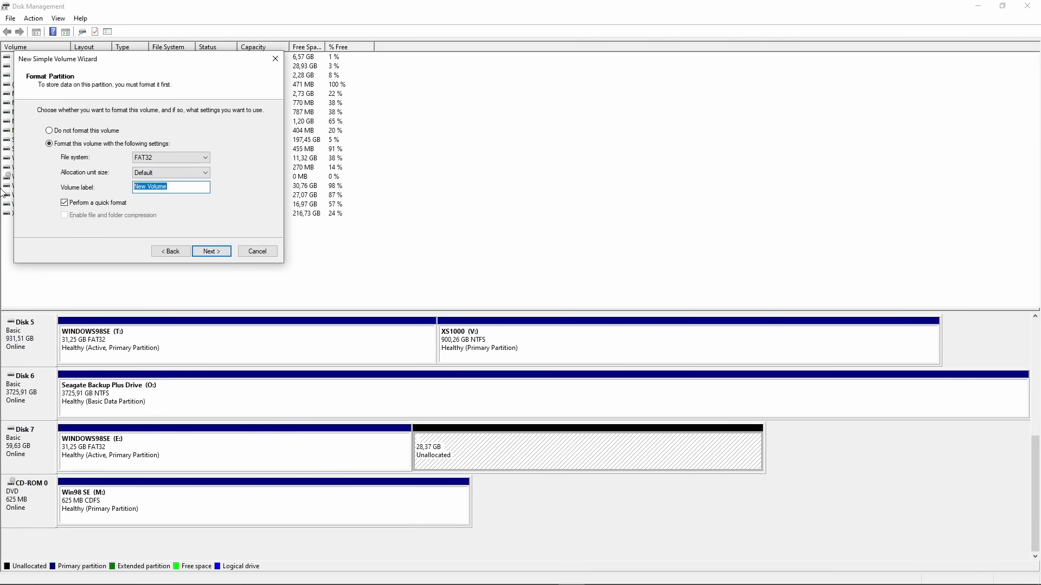
{"action": "type", "text": "98 GAMES"}
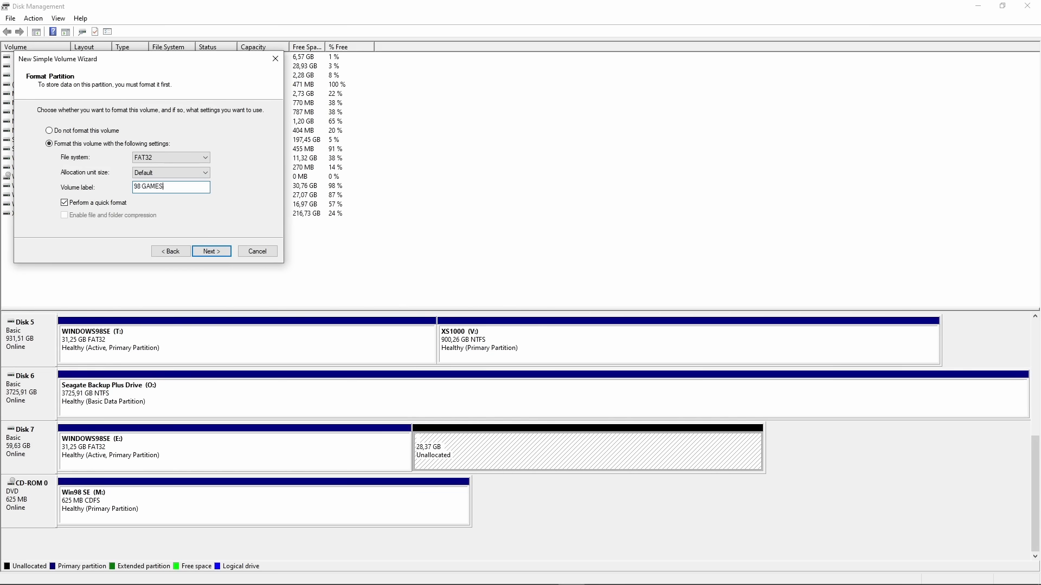
{"action": "left_click", "coordinate": [211, 251]}
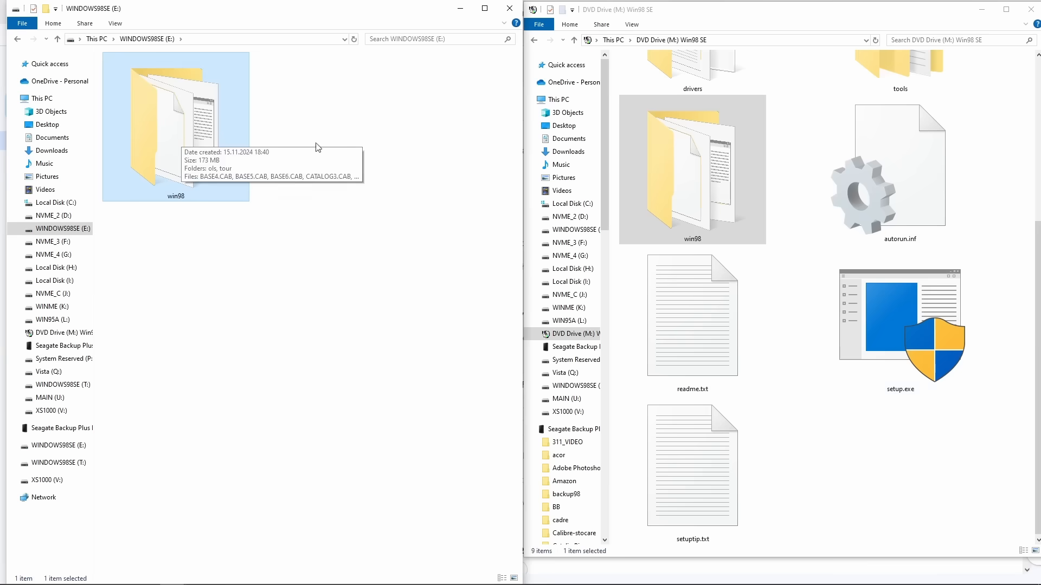
- Open the cregfix archive and select the cregfix.vxd driver file
{"action": "double_click", "coordinate": [899, 66]}
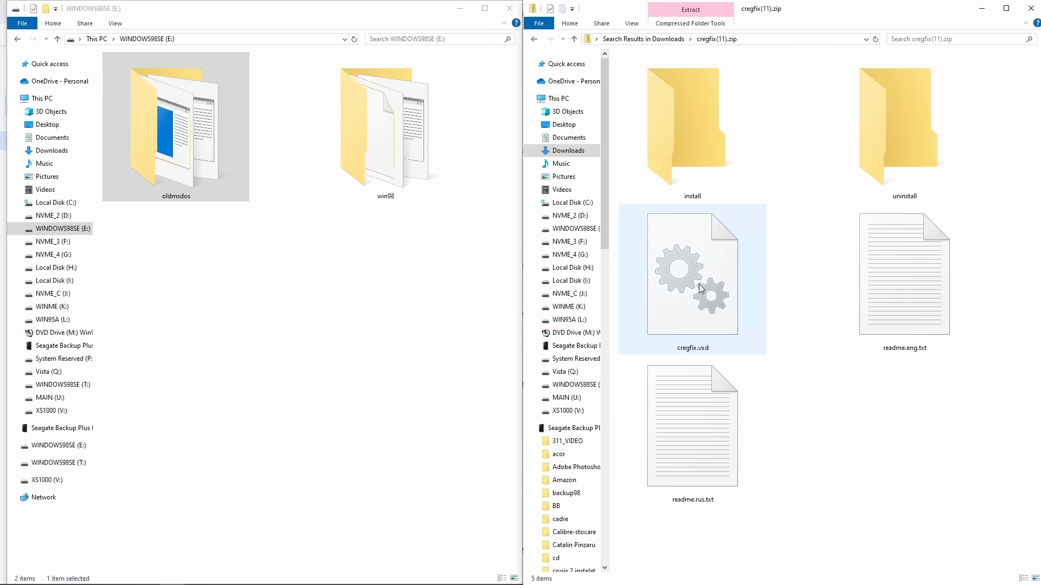
{"action": "left_click", "coordinate": [691, 273]}
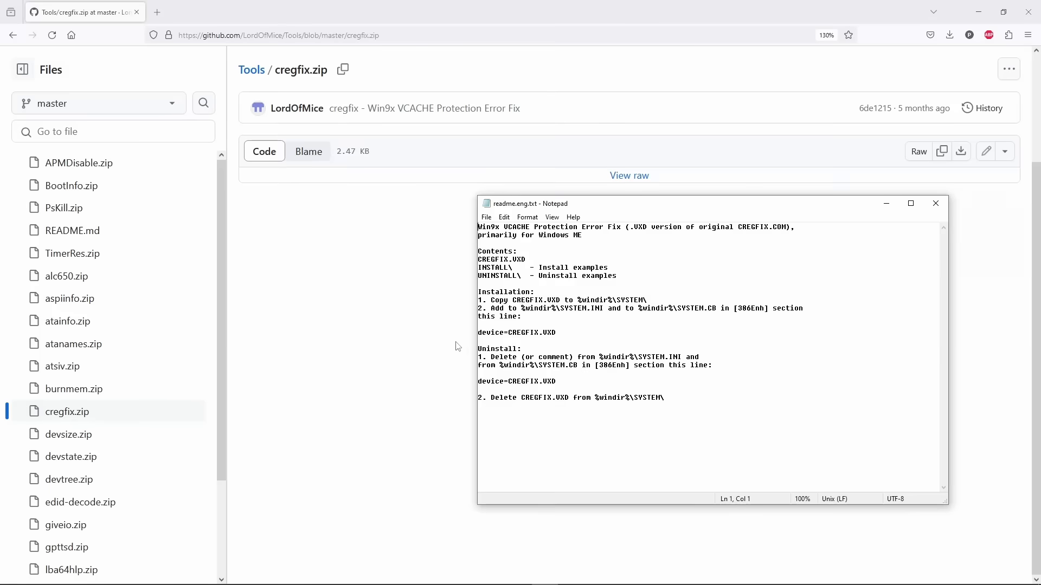
{"action": "mouse_move", "coordinate": [389, 315]}
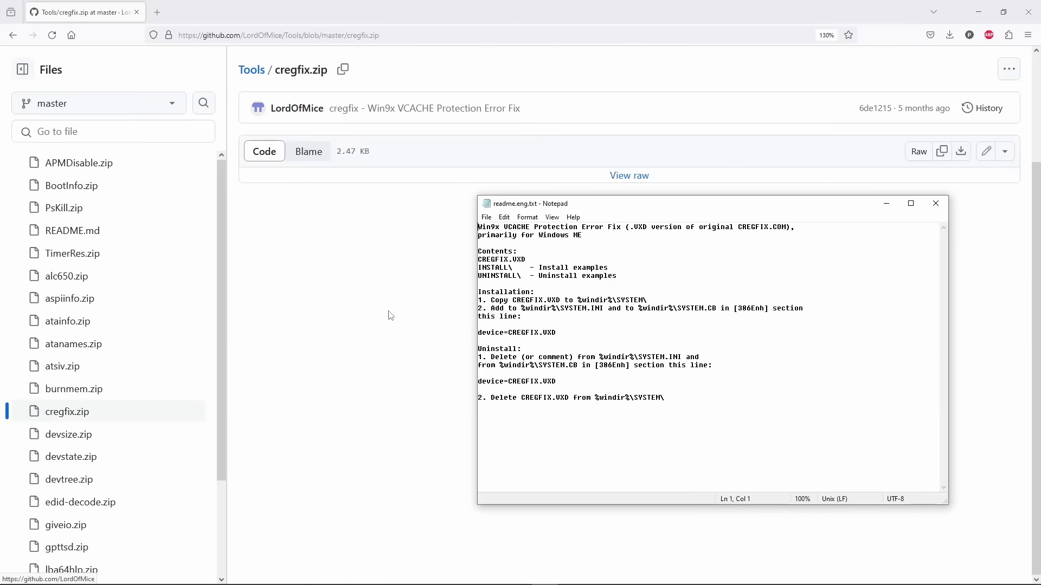
{"action": "mouse_move", "coordinate": [295, 108]}
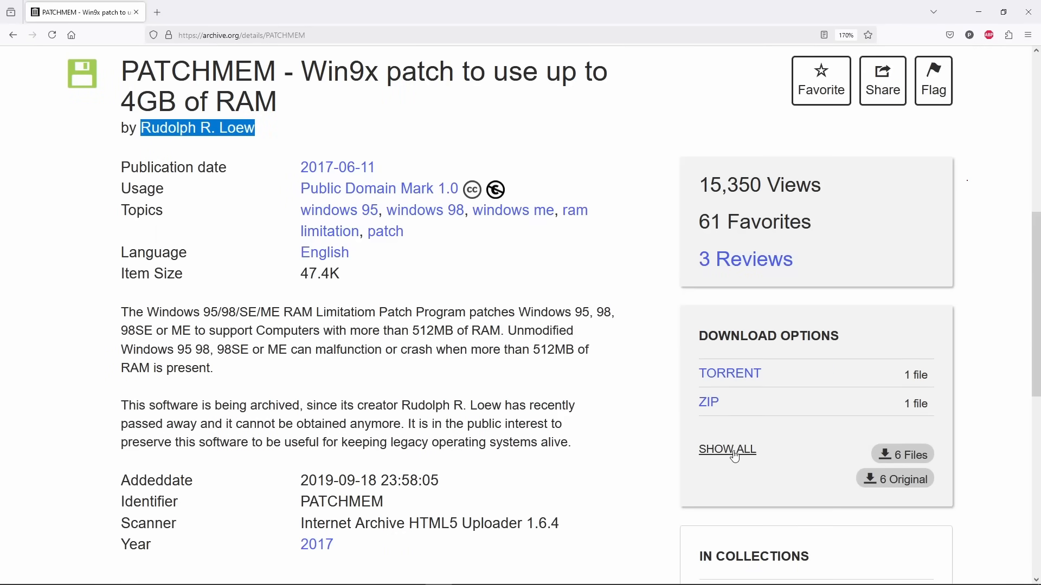
- Expand SHOW ALL to list every downloadable PATCHMEM file
{"action": "left_click", "coordinate": [708, 401]}
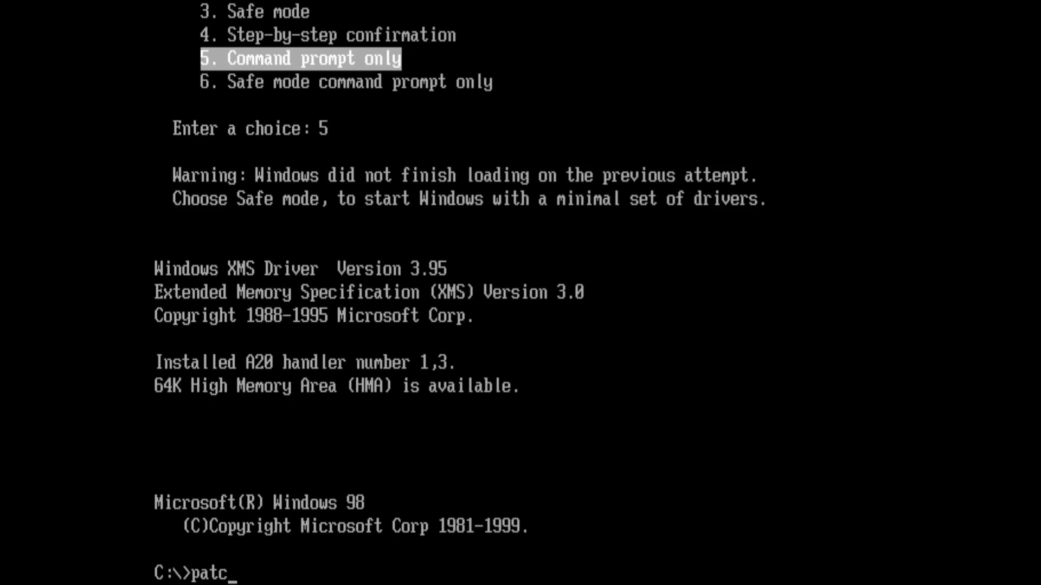
- Finish typing patchmem at the C:\> prompt and run it to patch the RAM limit
{"action": "type", "text": "mem"}
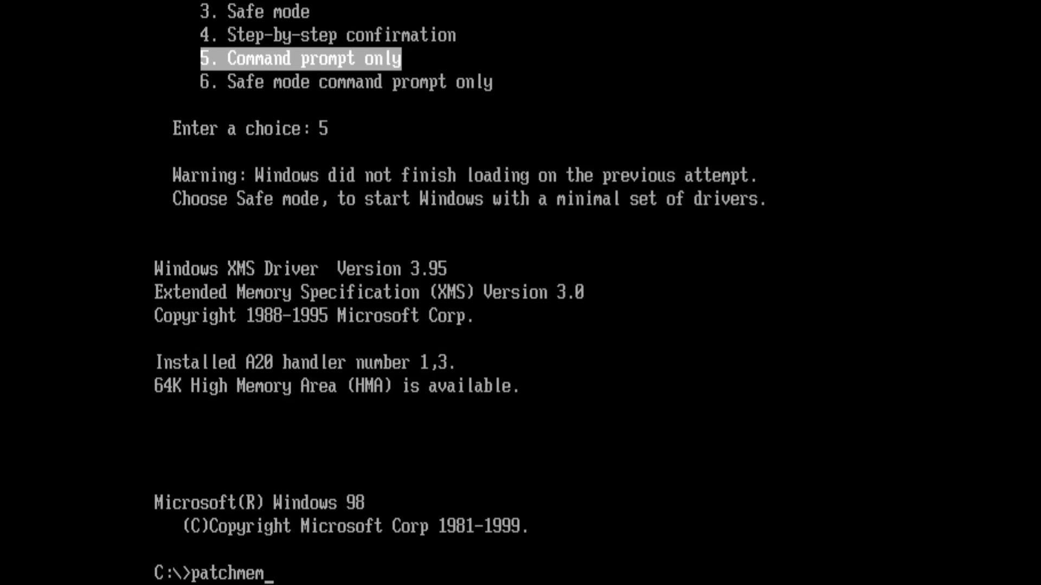
{"action": "key", "text": "Return"}
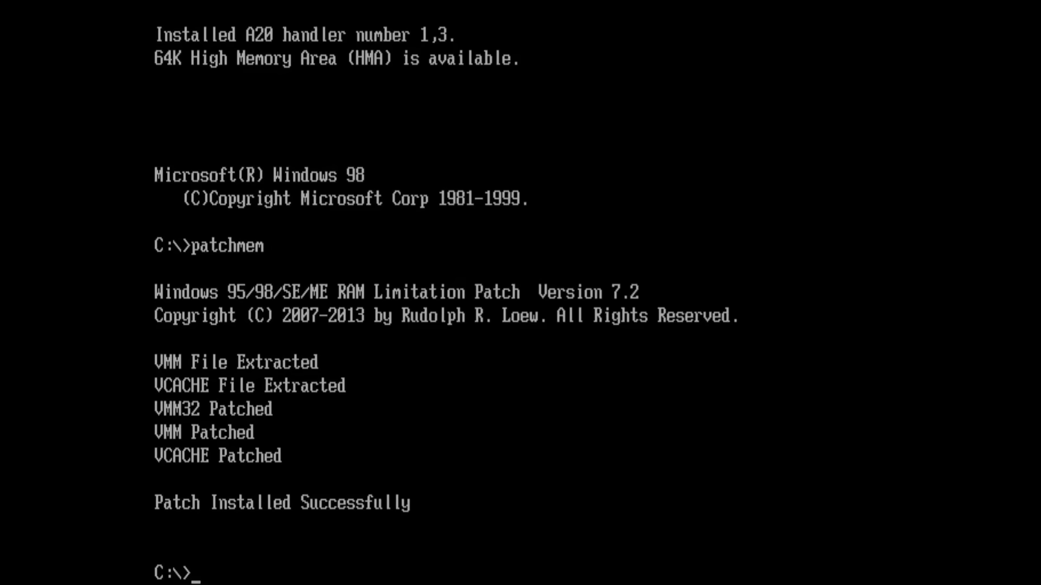